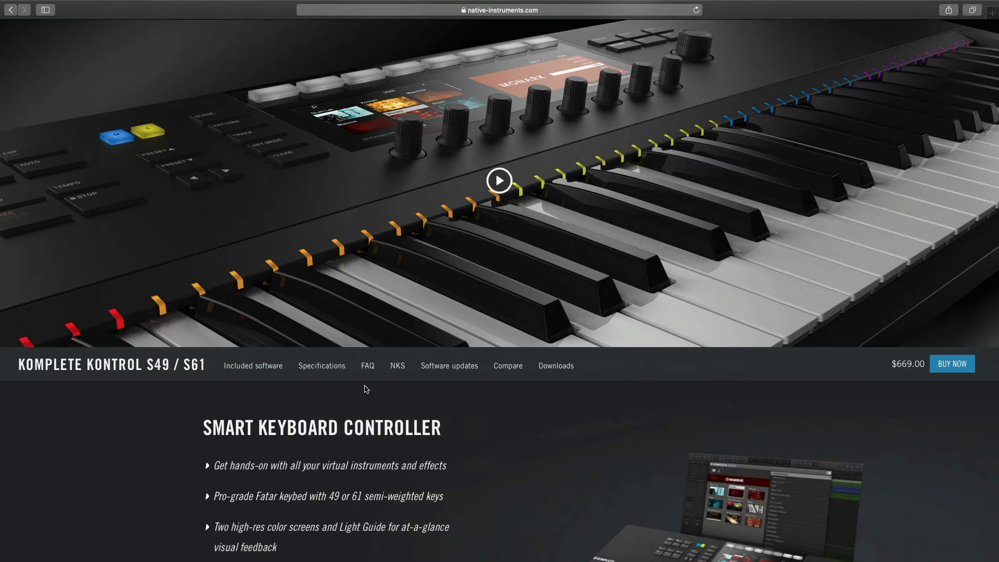
pyautogui.moveTo(515, 37)
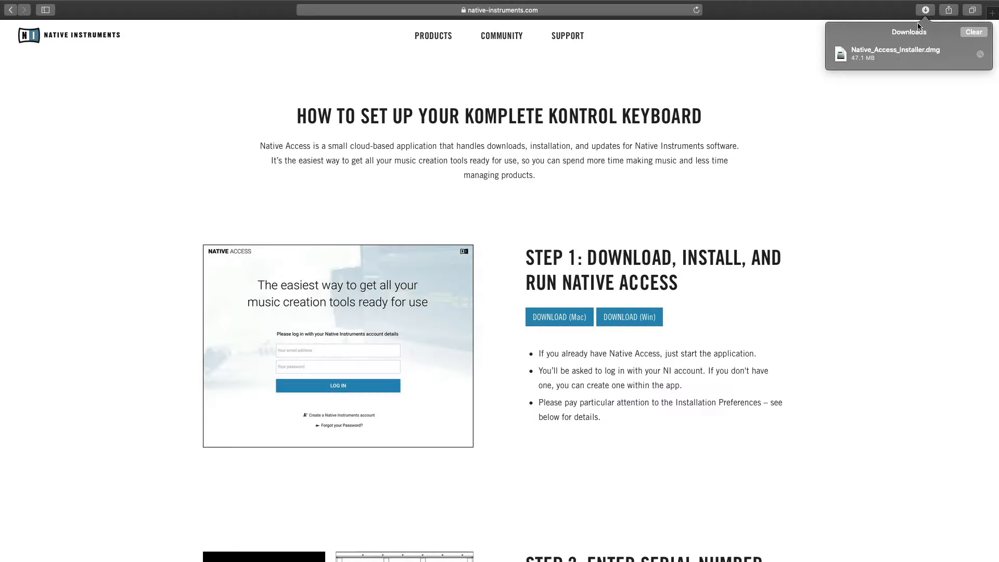
# Step: Open the downloaded Native Access installer and copy the app into Applications
pyautogui.click(896, 52)
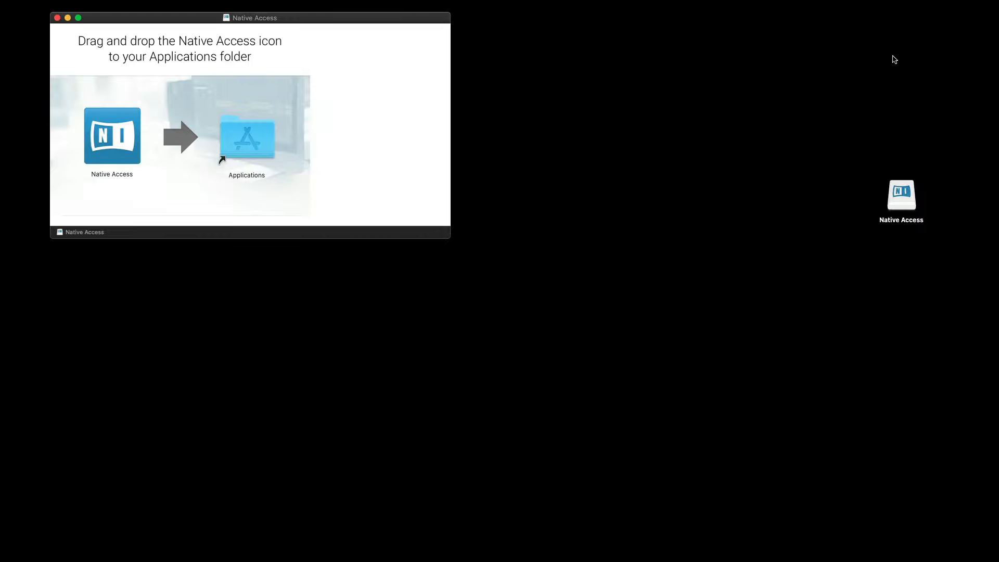
pyautogui.click(112, 135)
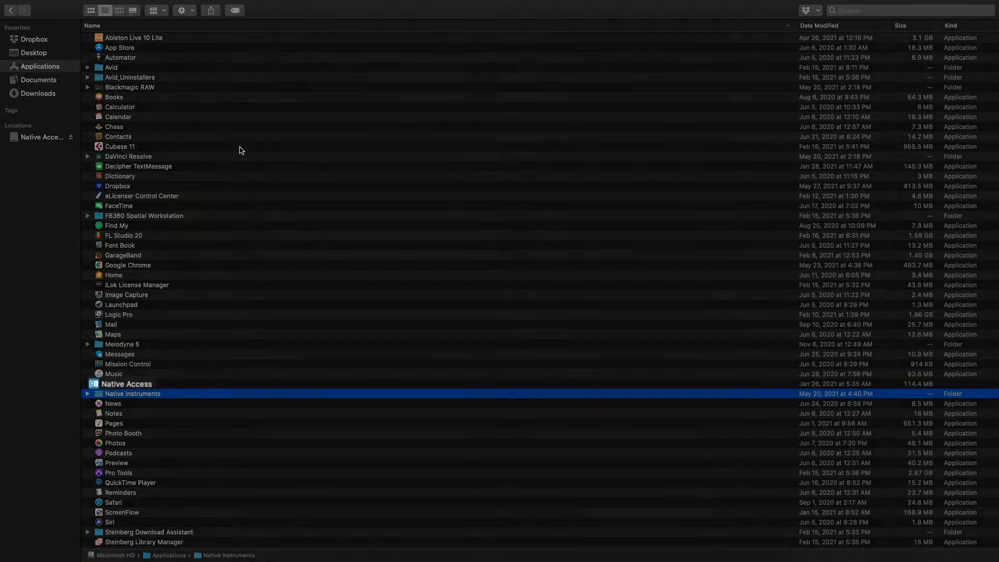
# Step: Select and launch the newly copied Native Access app from Applications
pyautogui.click(126, 384)
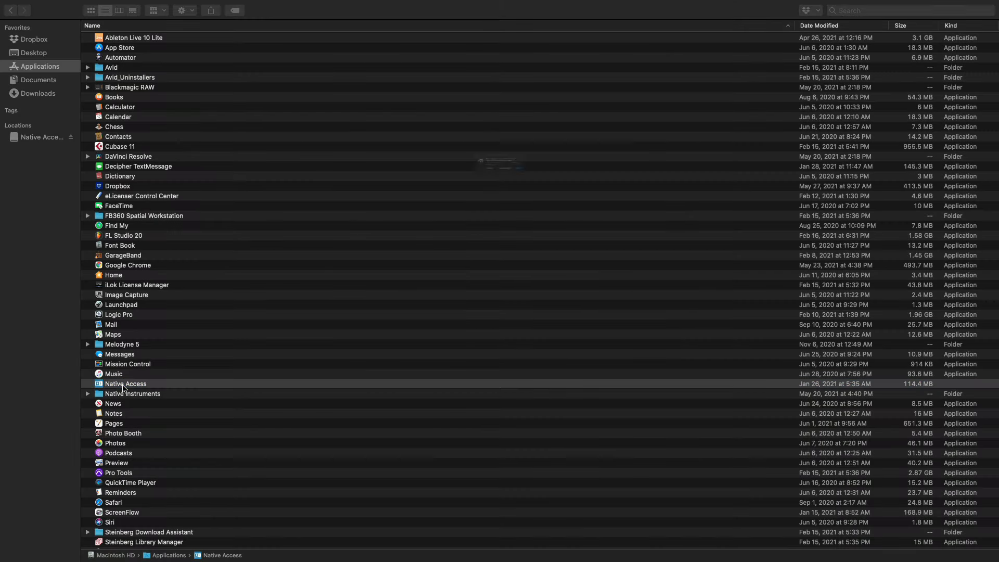
pyautogui.doubleClick(125, 384)
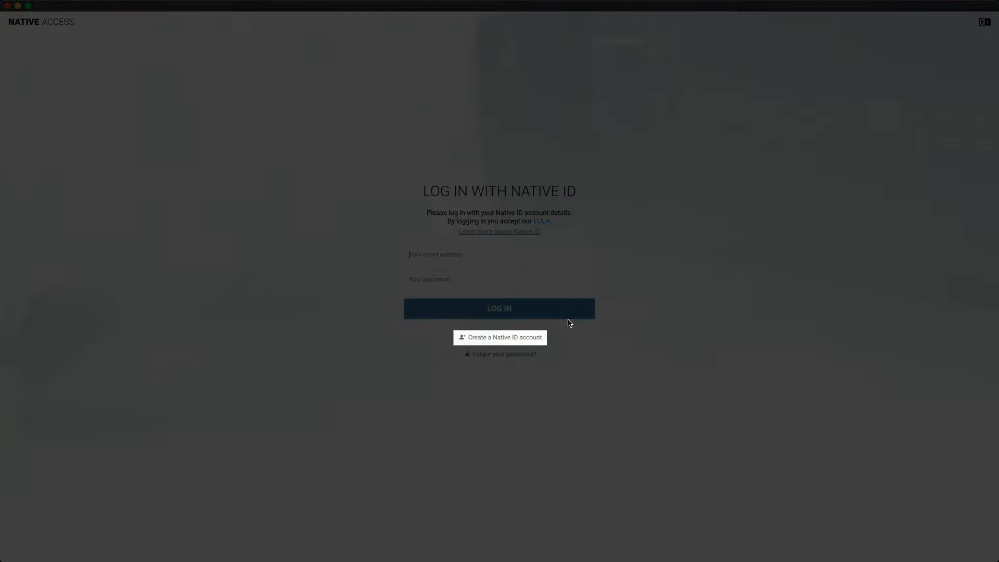
# Step: Fill in a new Native ID account, accept the EULA and terms, and submit it
pyautogui.click(499, 338)
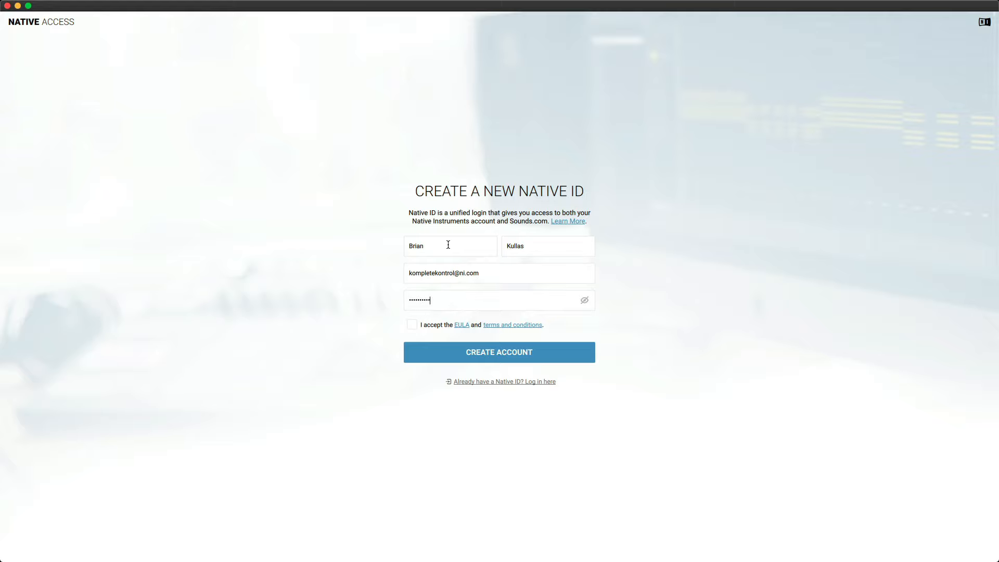
pyautogui.click(411, 324)
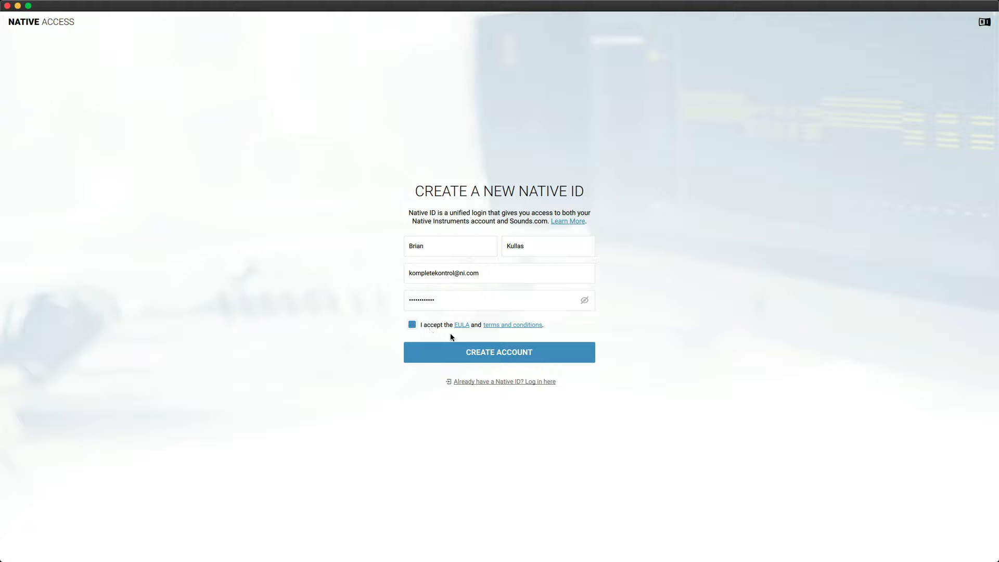
pyautogui.click(499, 351)
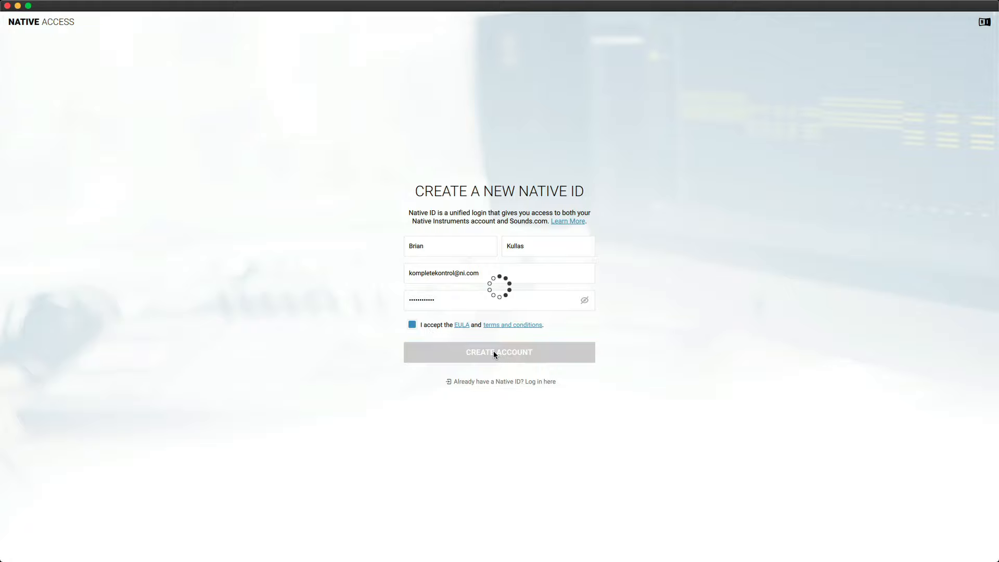
pyautogui.click(499, 352)
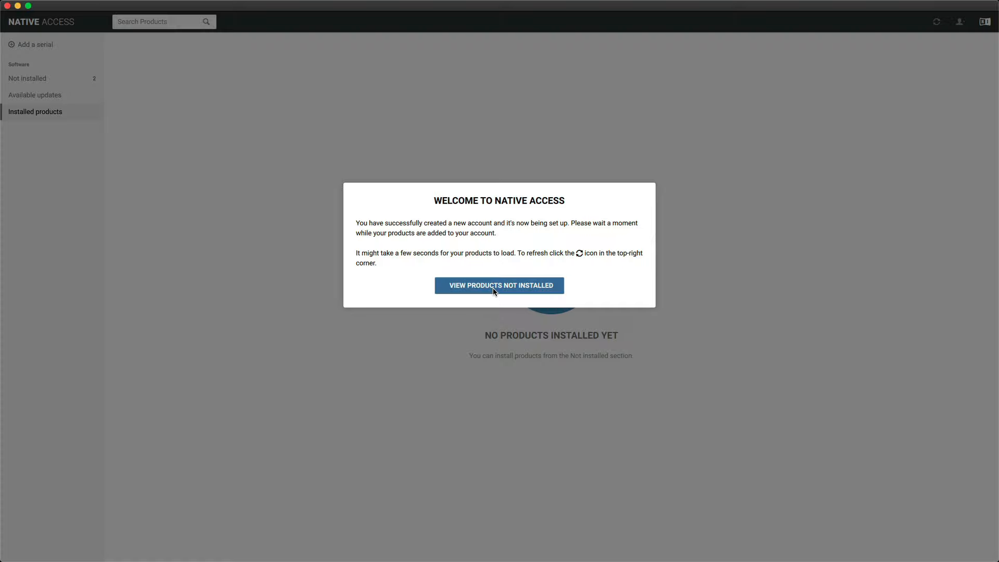
# Step: Dismiss the welcome to view not-installed products, then reload the product list
pyautogui.click(499, 285)
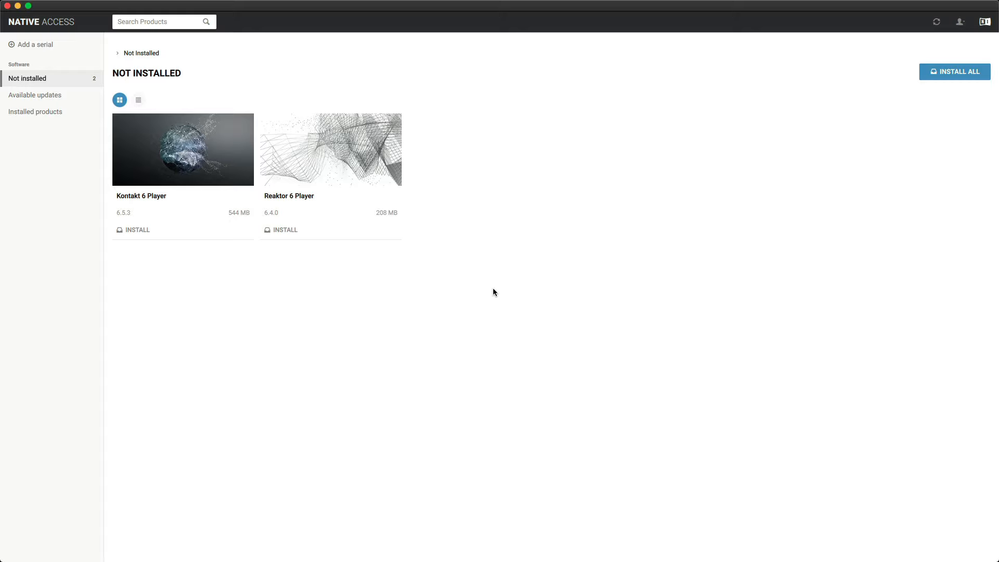
pyautogui.click(937, 21)
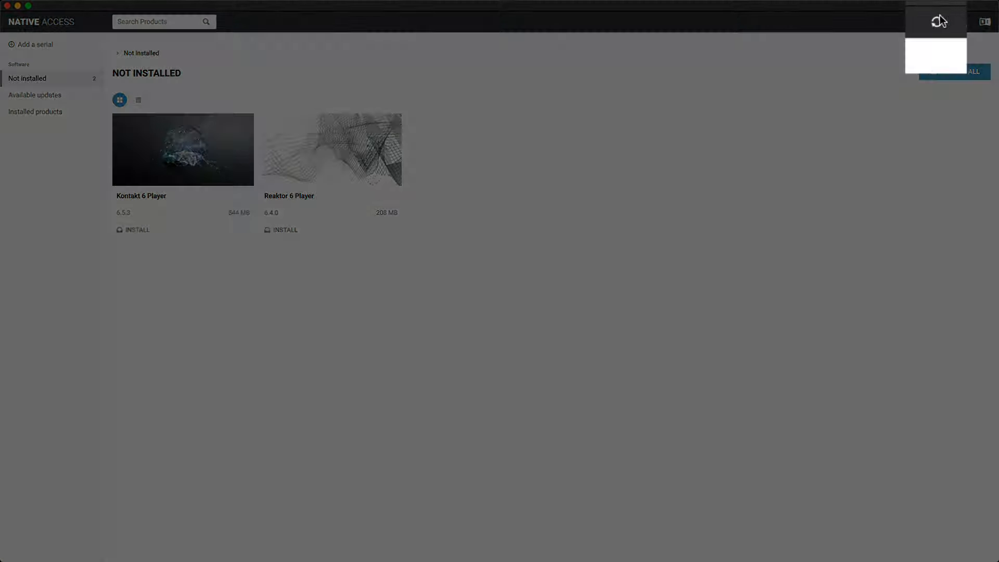
pyautogui.moveTo(936, 22)
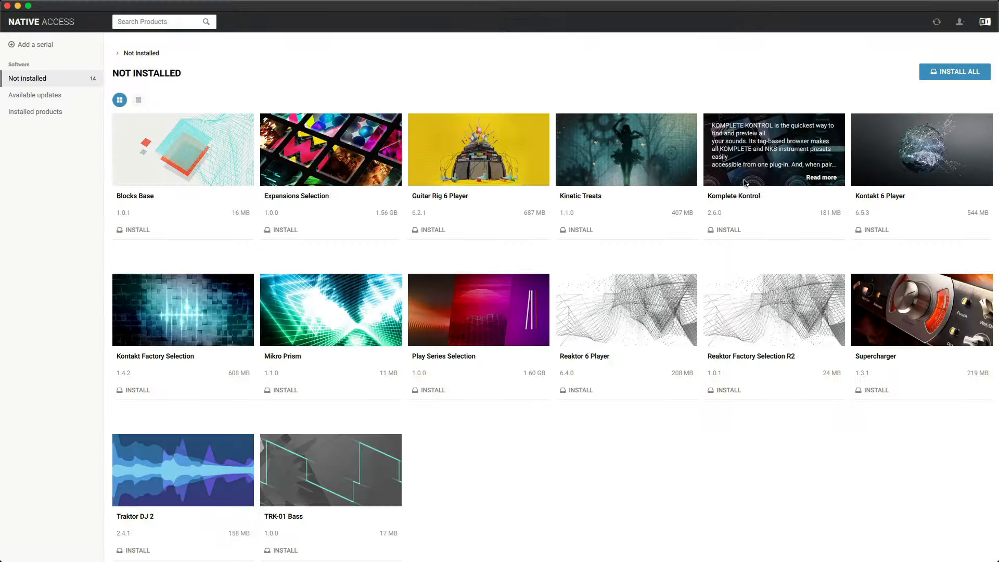
pyautogui.moveTo(64, 90)
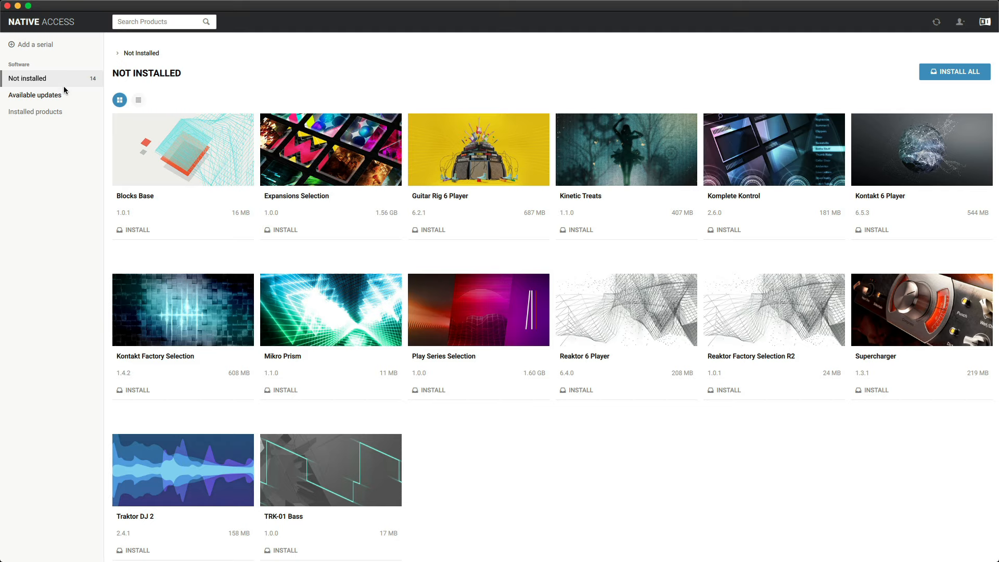
# Step: Add the Komplete Kontrol S49 MK2 serial, then return to not-installed products
pyautogui.click(34, 44)
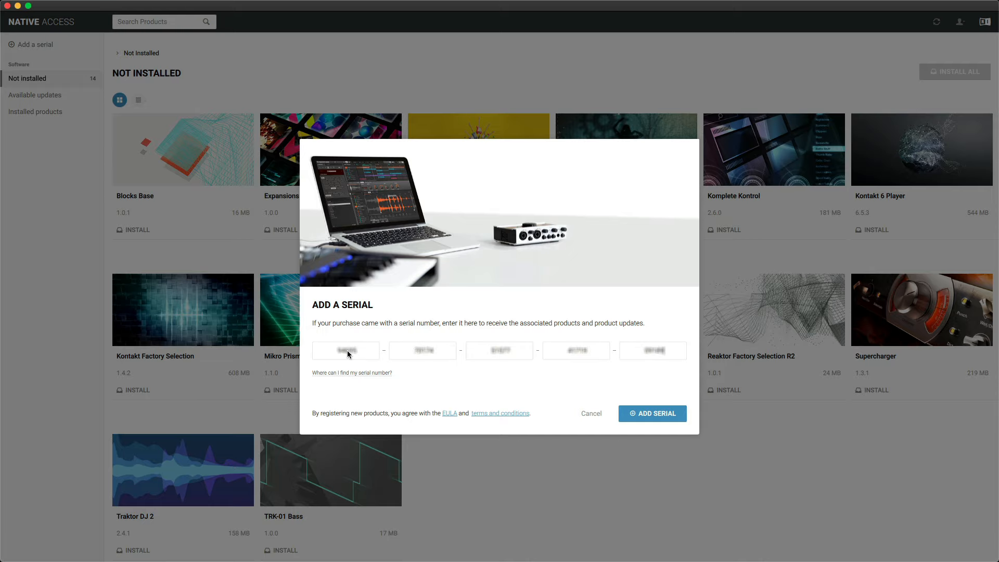
pyautogui.moveTo(653, 413)
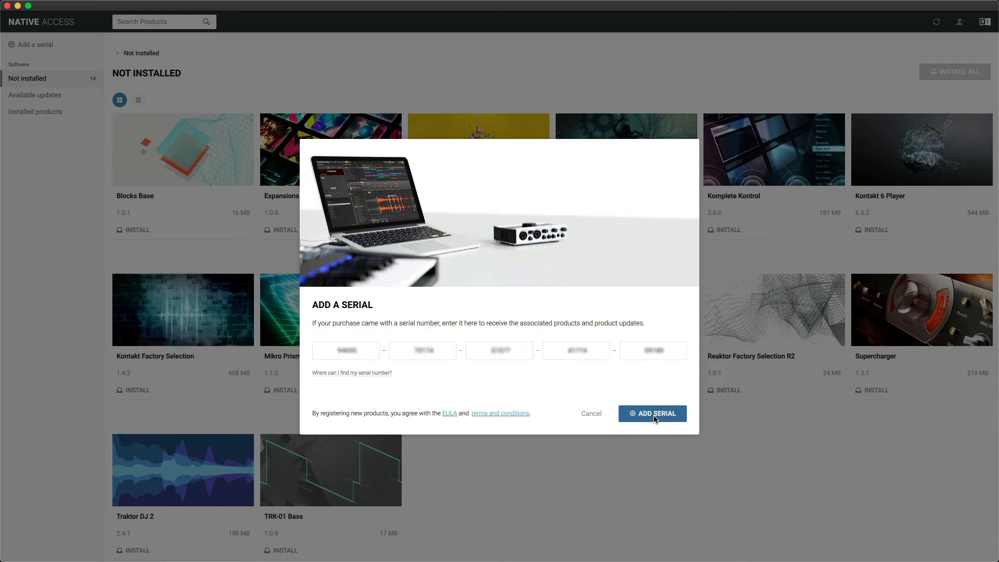
pyautogui.click(653, 413)
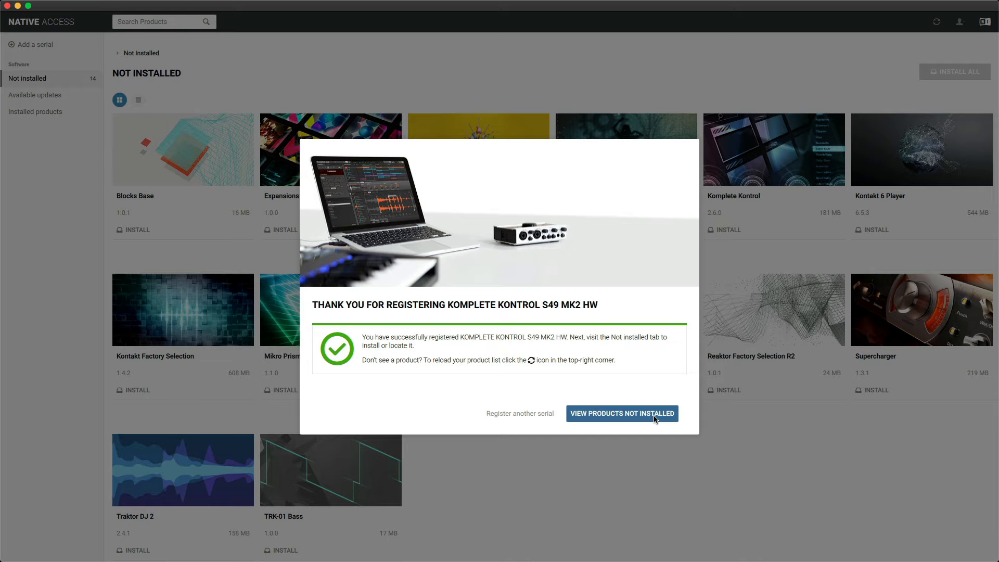
pyautogui.click(622, 412)
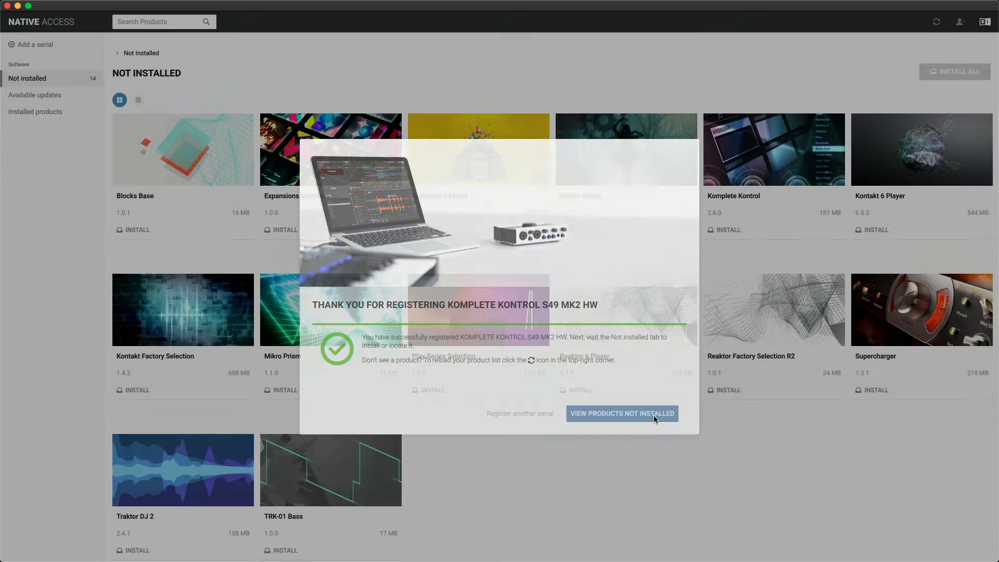
# Step: Reload the catalogue so 38 products appear, including Deep Matter, Drum Lab, Massive and Monark
pyautogui.click(622, 414)
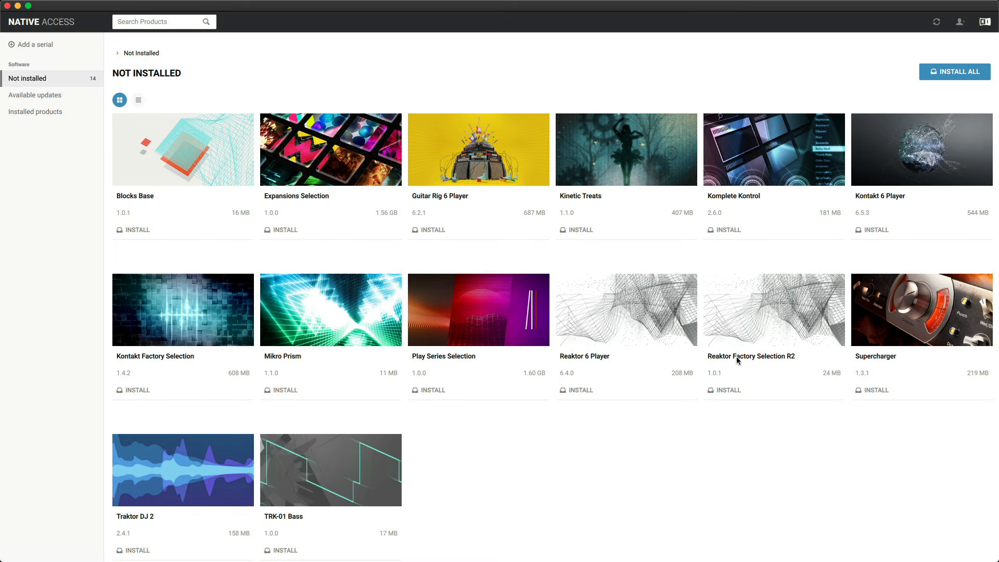
pyautogui.moveTo(937, 22)
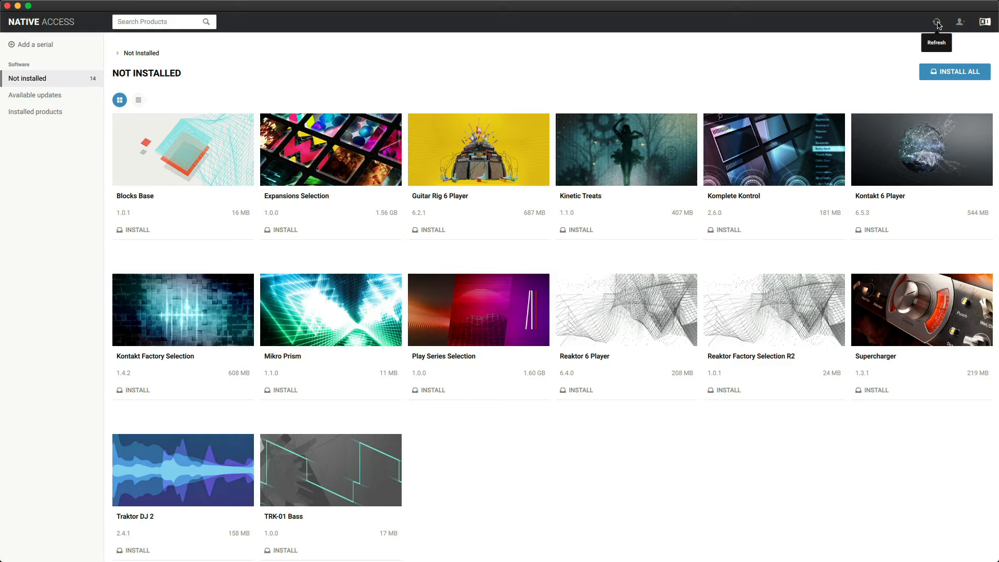
pyautogui.click(937, 22)
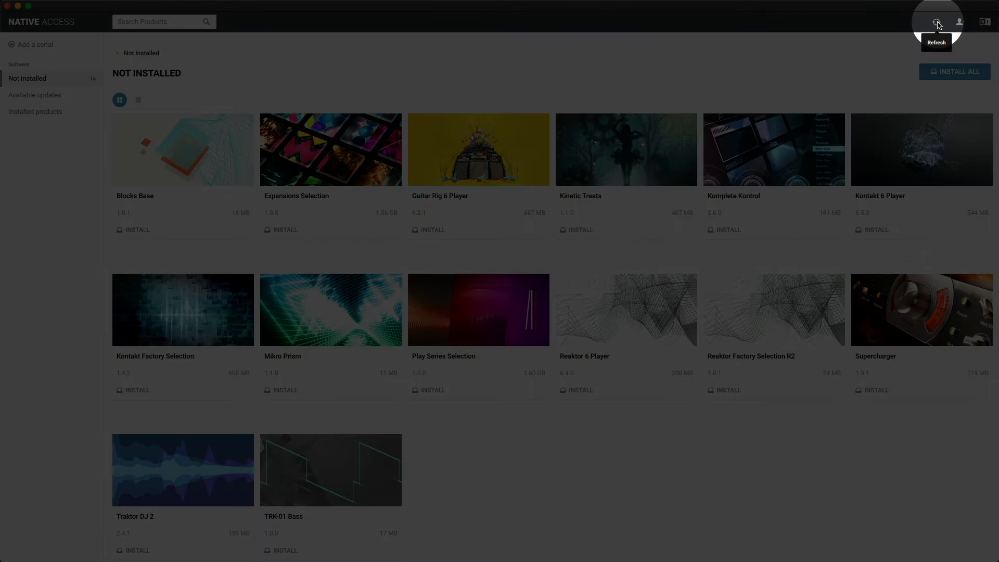
pyautogui.click(937, 22)
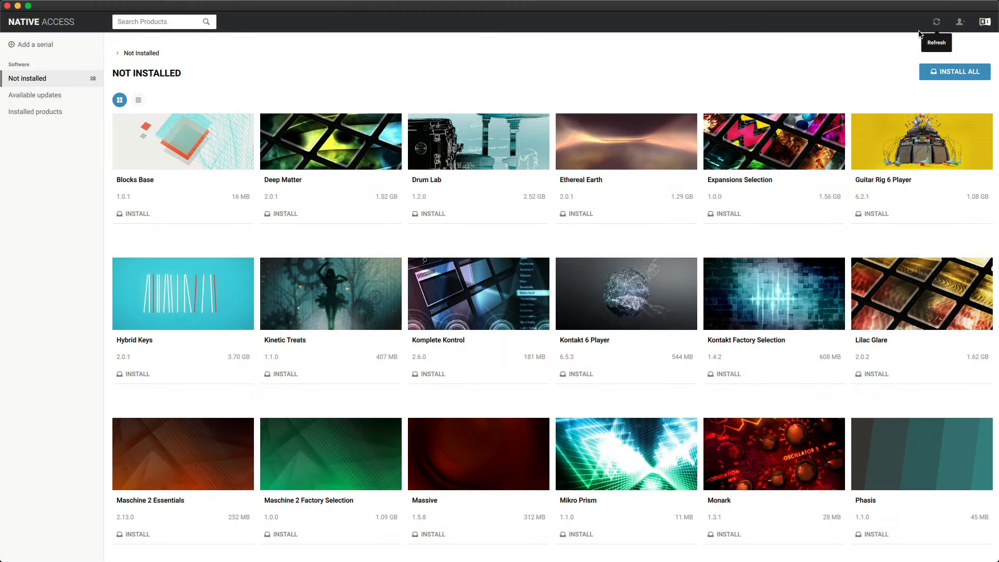
pyautogui.moveTo(820, 79)
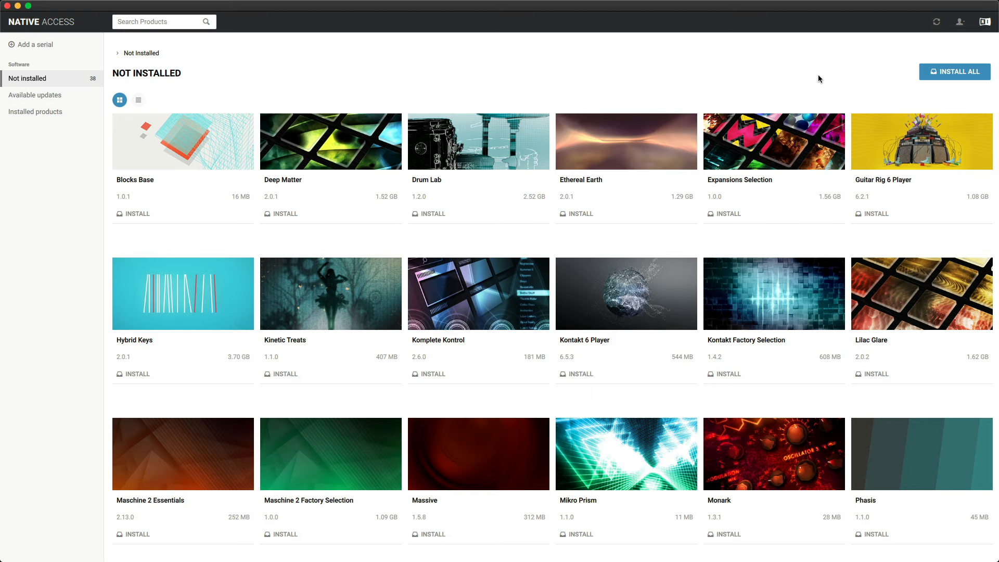
pyautogui.scroll(-3)
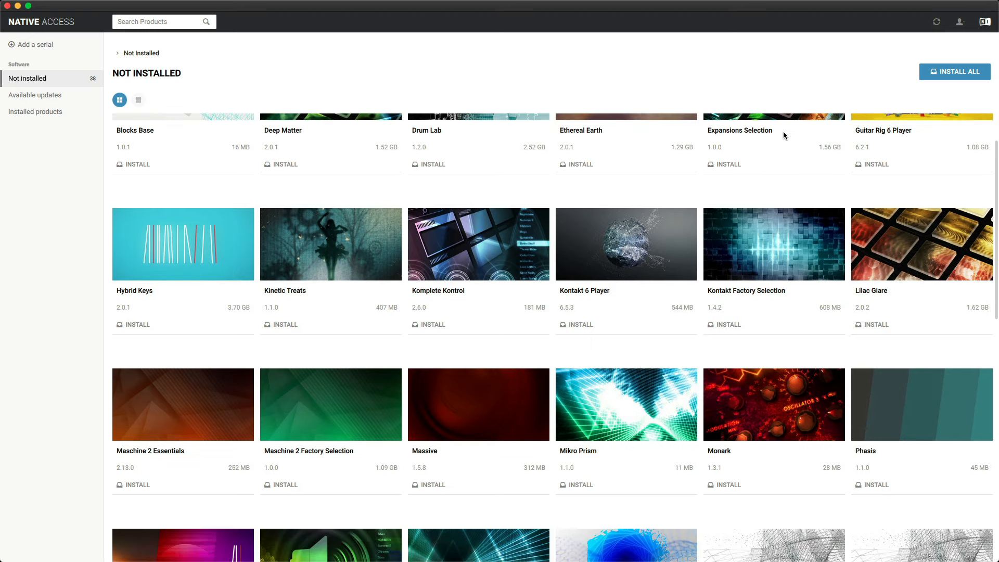
pyautogui.scroll(-3)
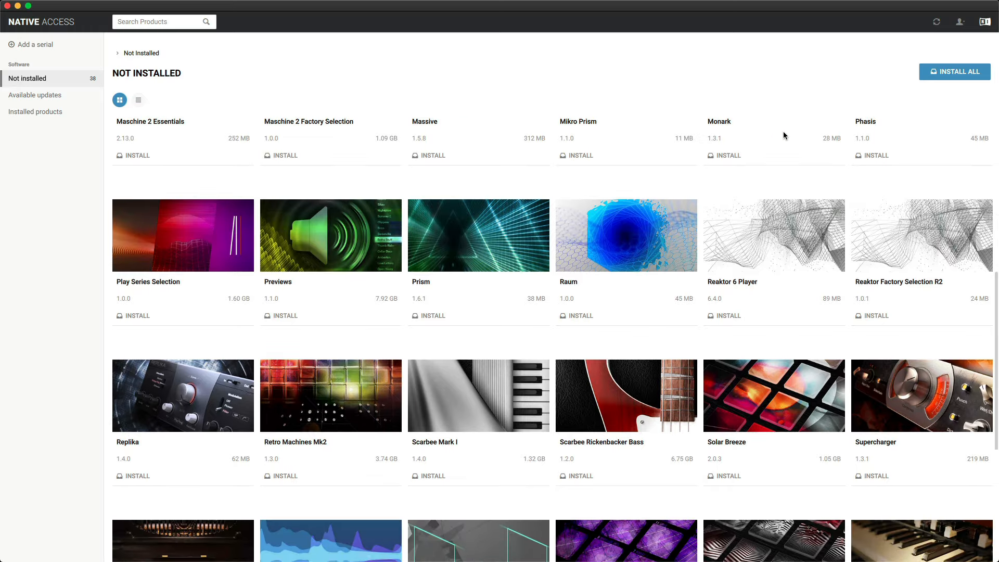
pyautogui.scroll(-3)
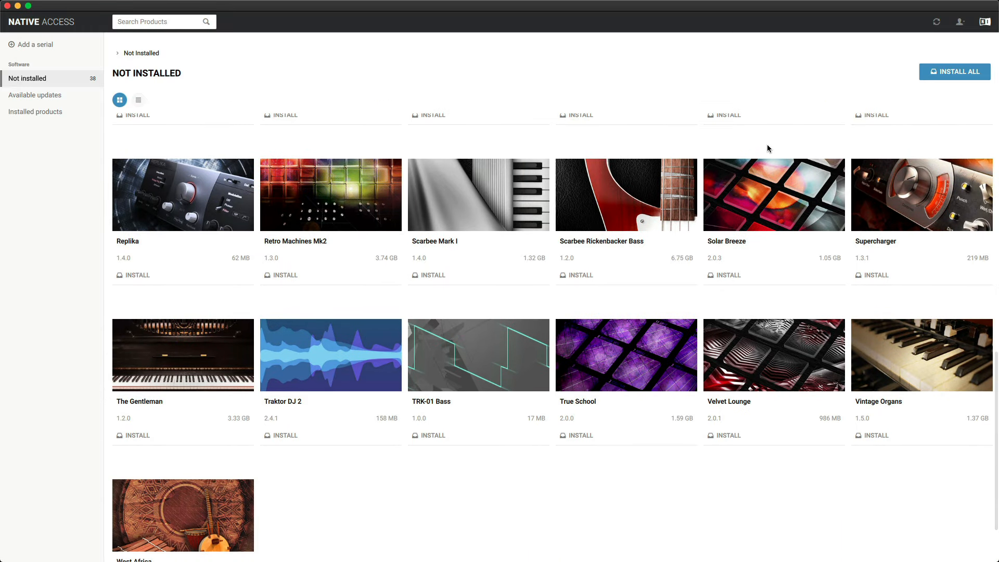
pyautogui.scroll(3)
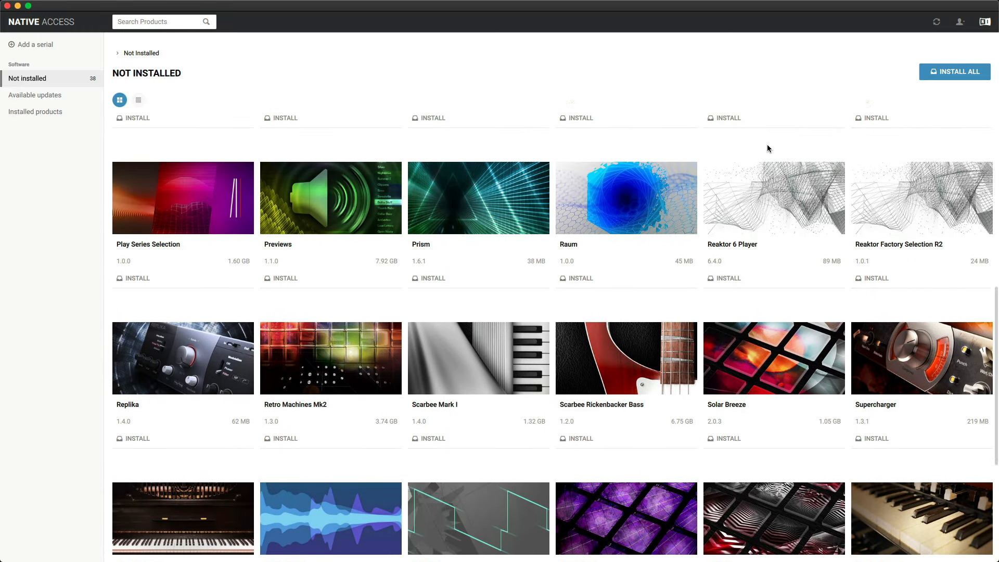
pyautogui.scroll(3)
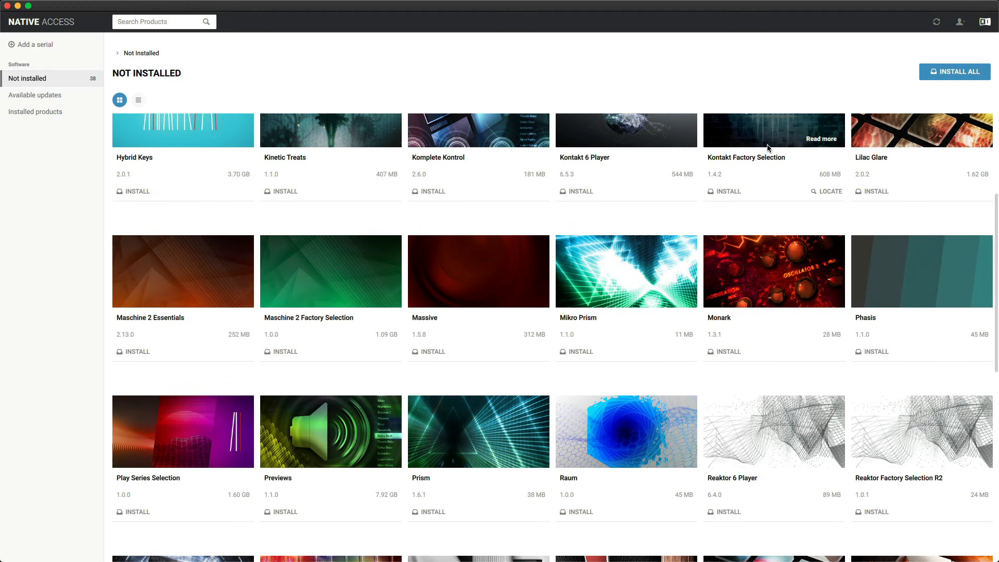
pyautogui.scroll(3)
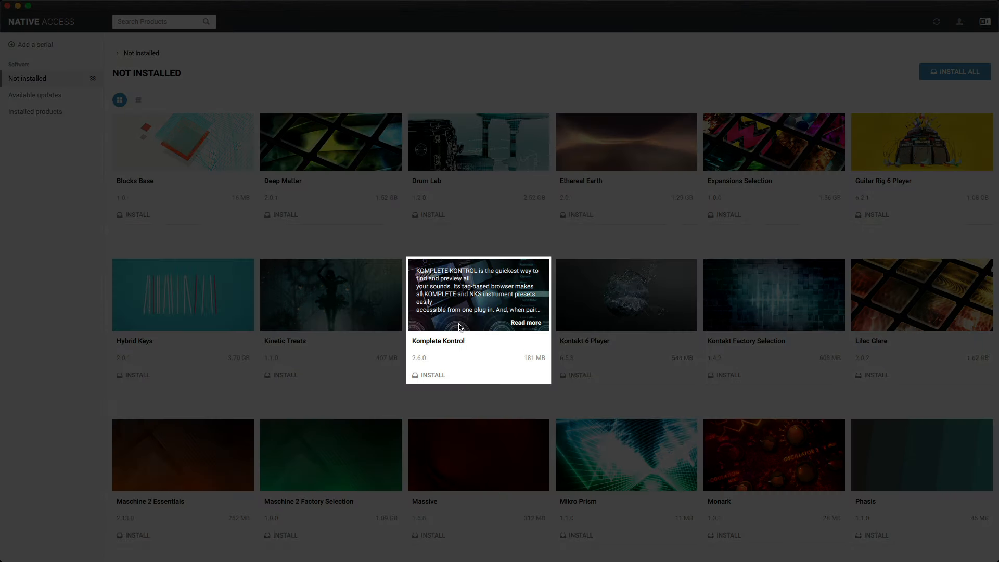
# Step: Install Komplete Kontrol 2.6.0, briefly viewing and then closing its details panel
pyautogui.click(432, 374)
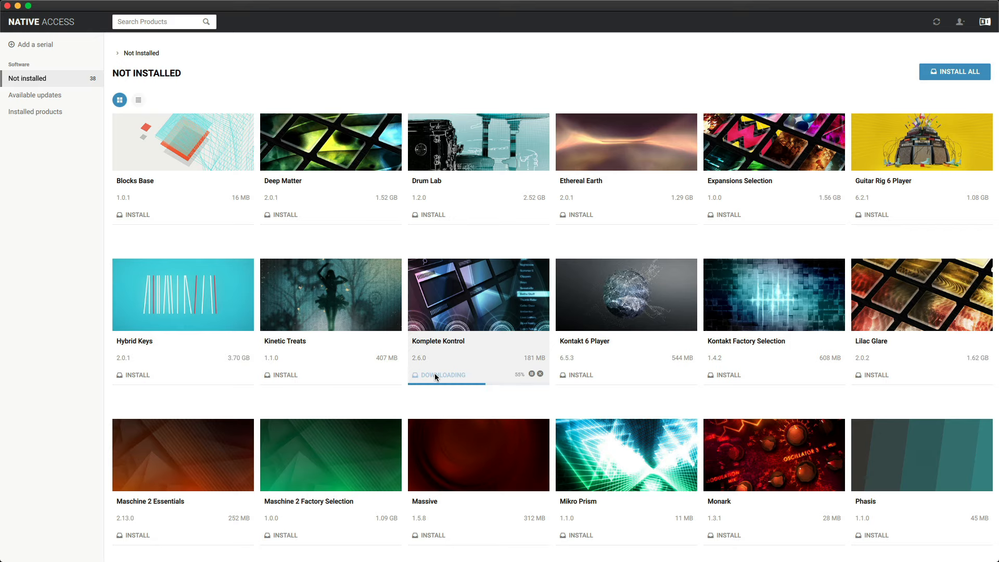
pyautogui.click(478, 295)
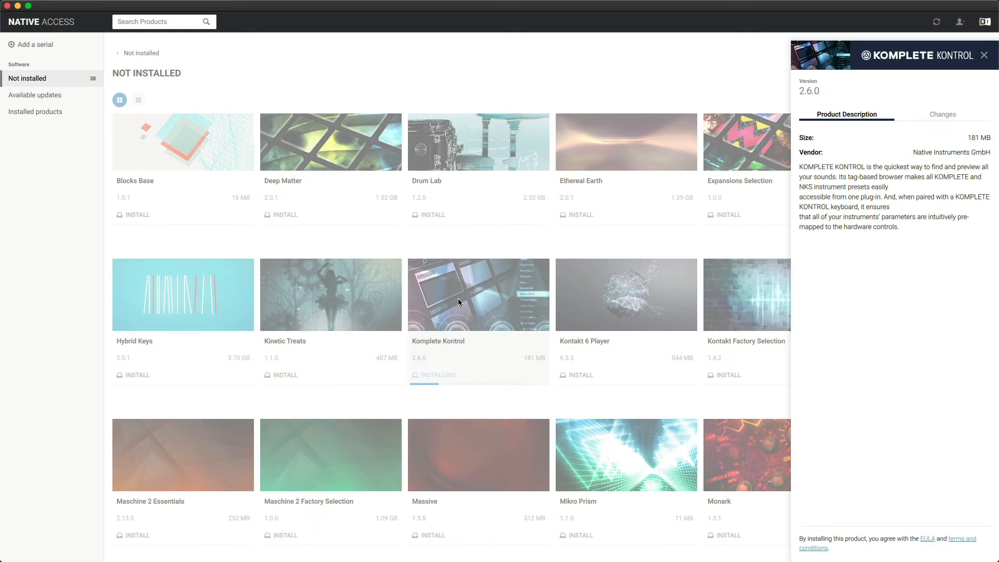
pyautogui.click(984, 55)
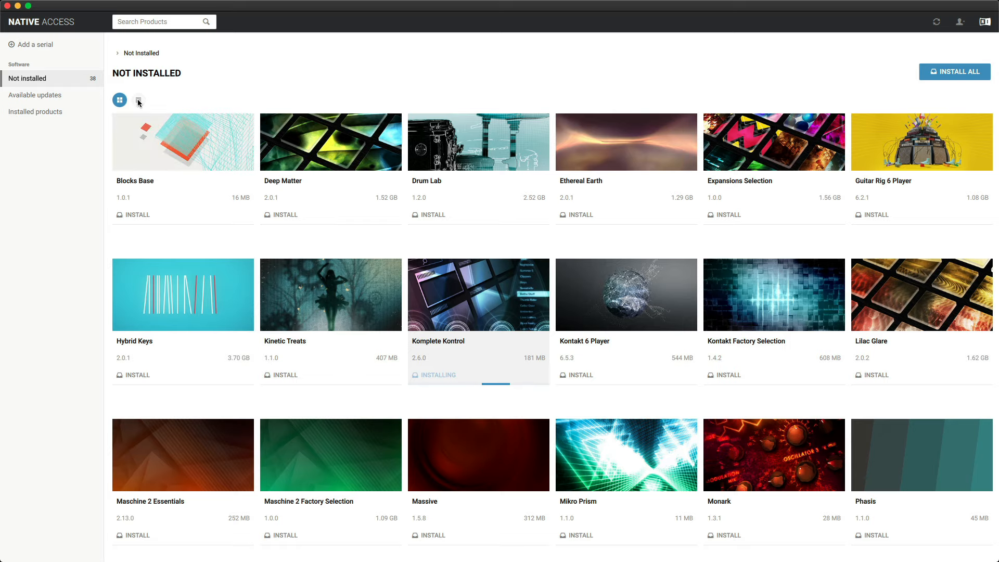
# Step: In list view, install Kontakt 6 Player, Reaktor 6 Player and Massive, then Install All
pyautogui.click(139, 100)
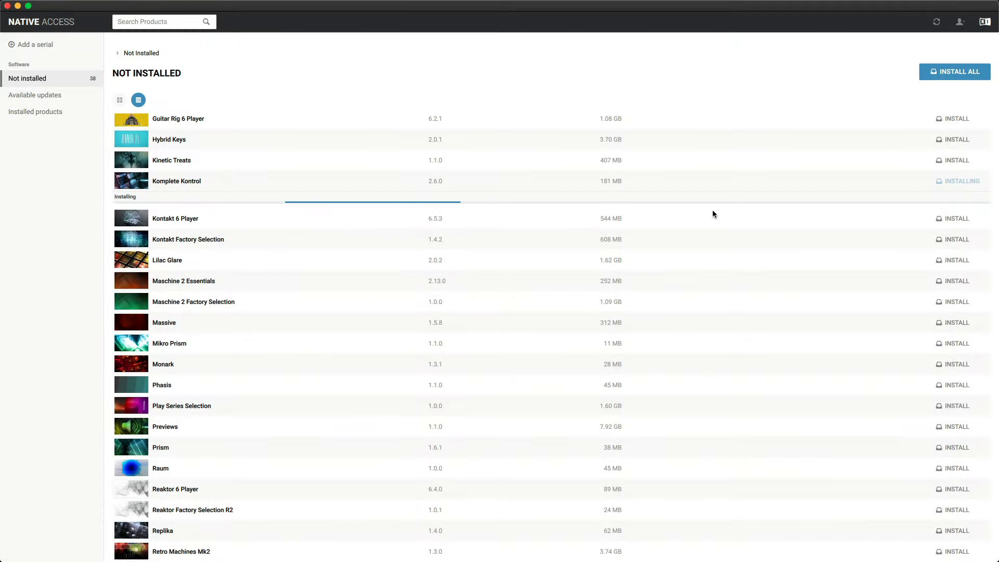
pyautogui.click(956, 218)
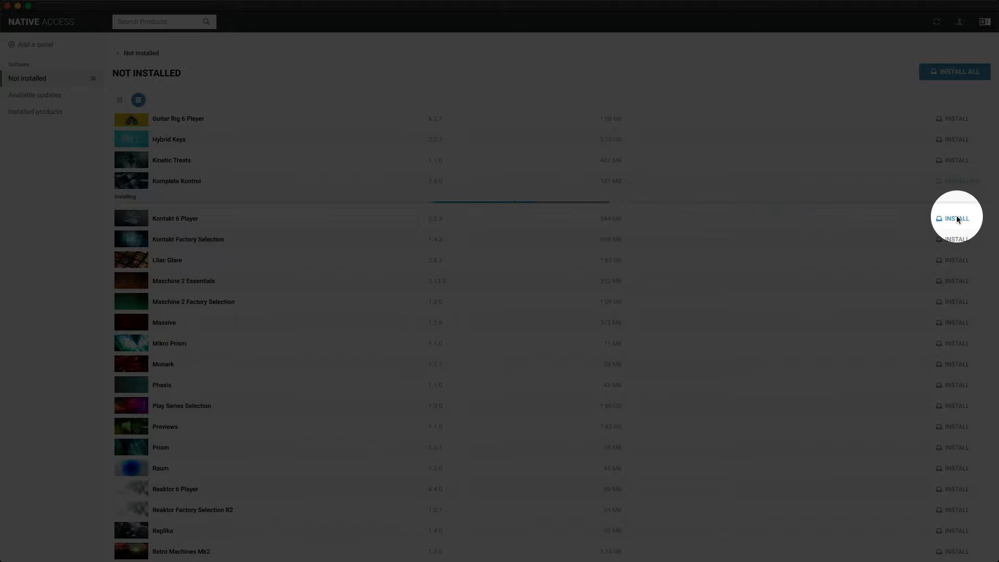
pyautogui.click(955, 218)
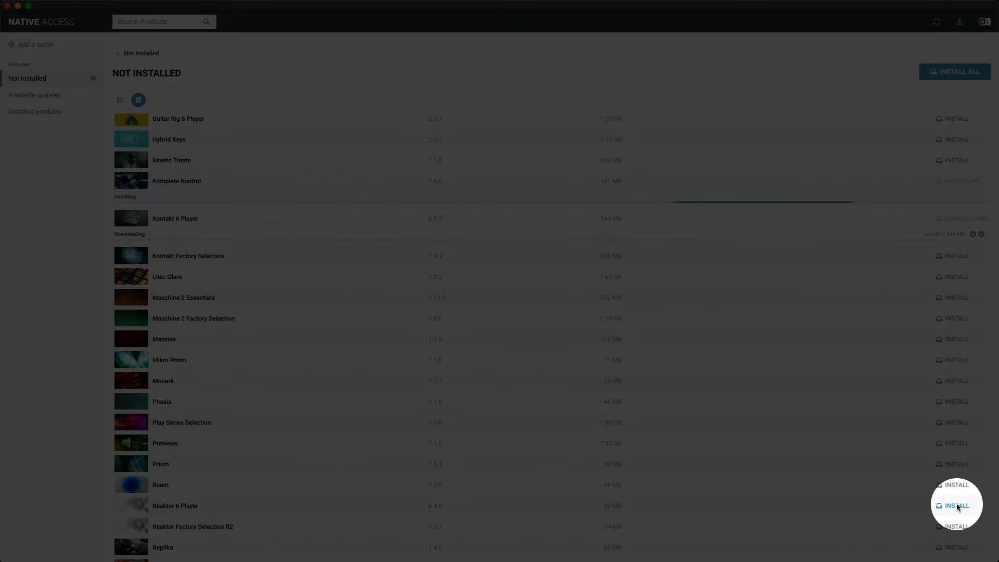
pyautogui.click(955, 506)
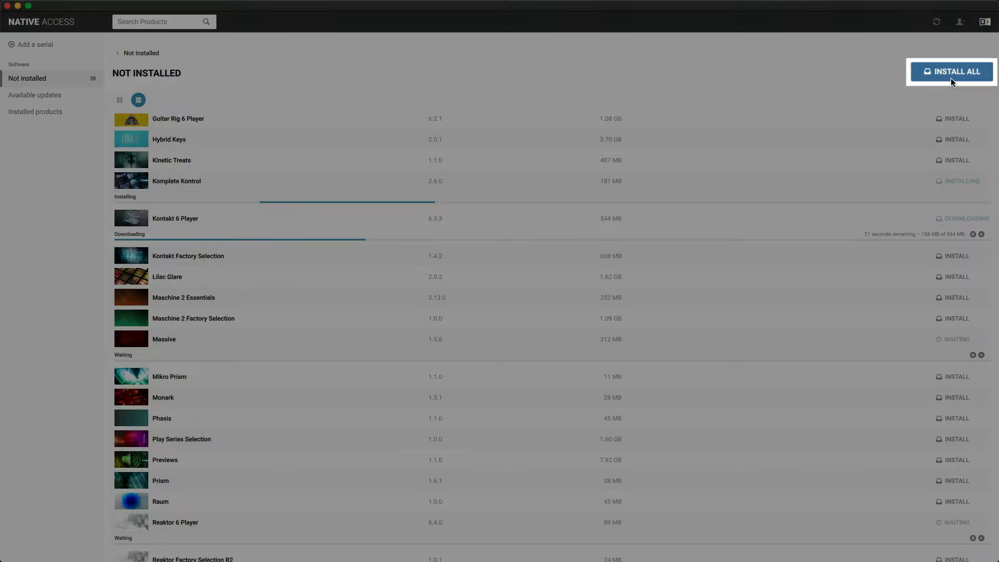
pyautogui.click(952, 72)
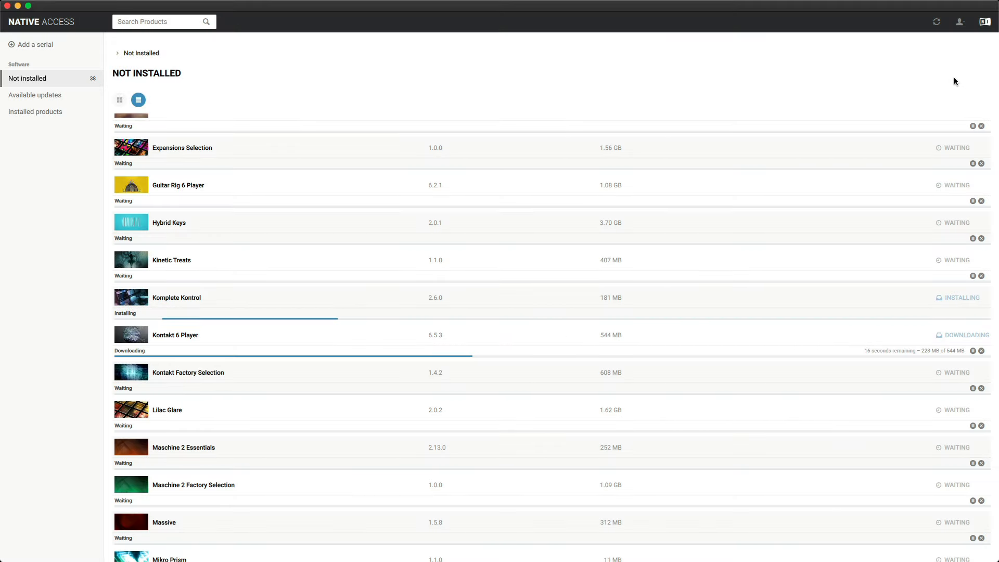